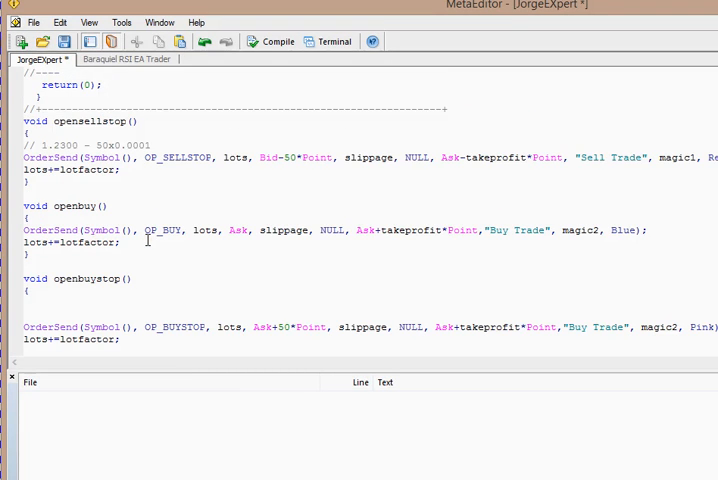
# Insert blank lines inside start() between its comment separators
pyautogui.scroll(3)
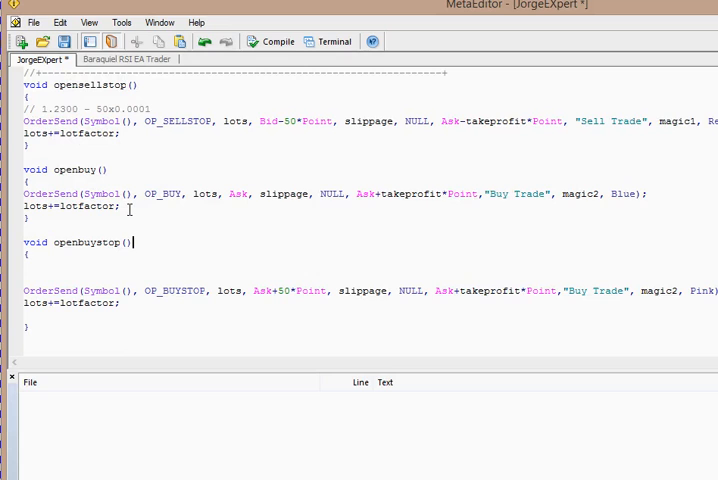
pyautogui.moveTo(148, 204)
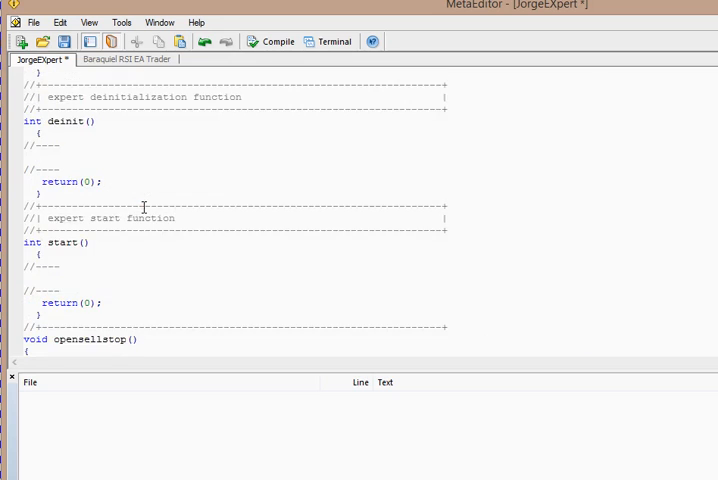
pyautogui.scroll(-3)
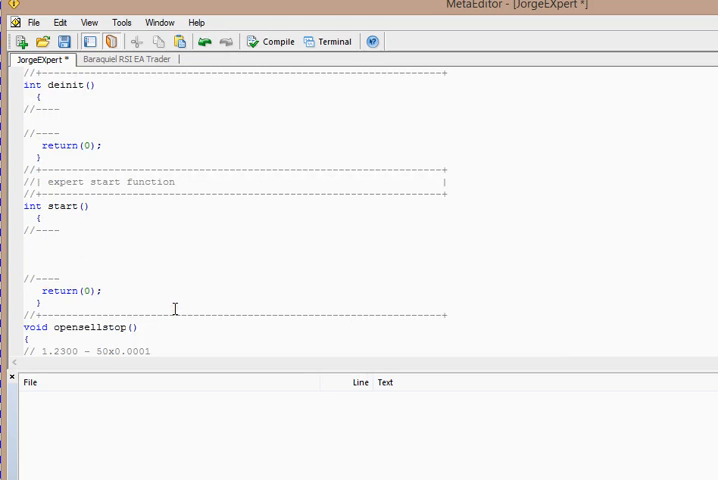
# Write if(OrdersTotal()<8) in start() with its body opened onto separate lines
pyautogui.write('if()')
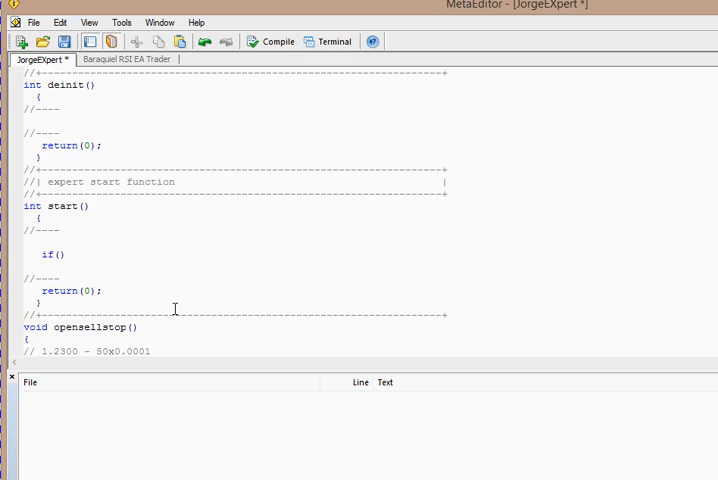
pyautogui.write('Od')
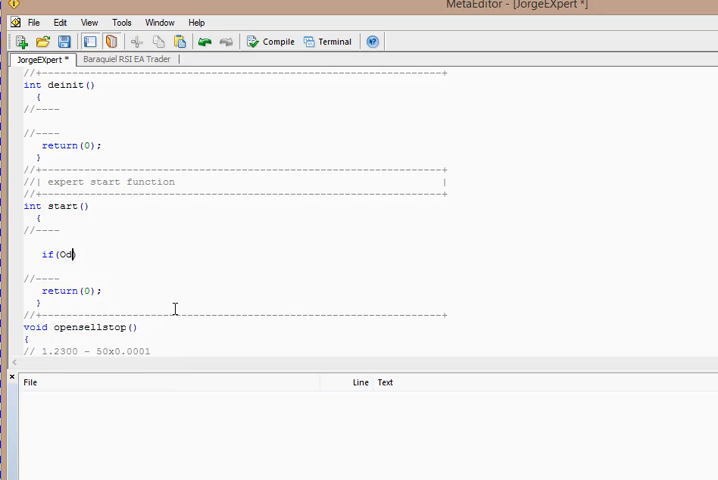
pyautogui.write('rders')
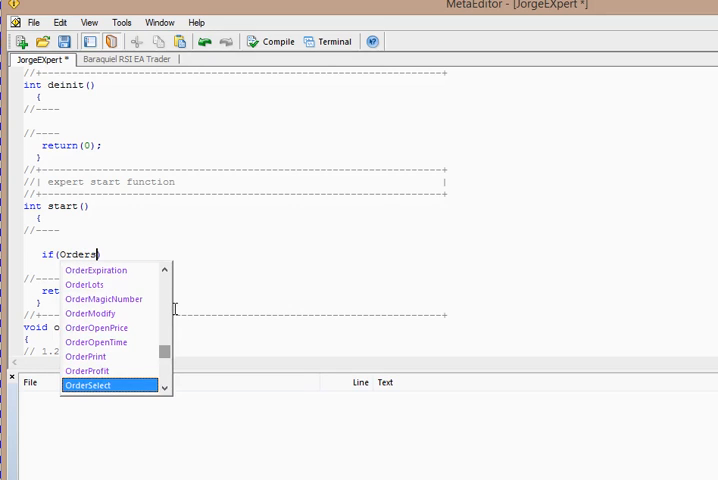
pyautogui.write('tot')
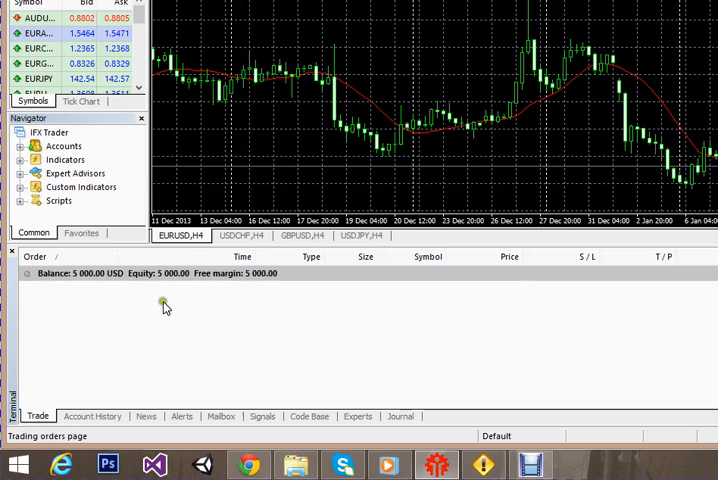
pyautogui.moveTo(164, 332)
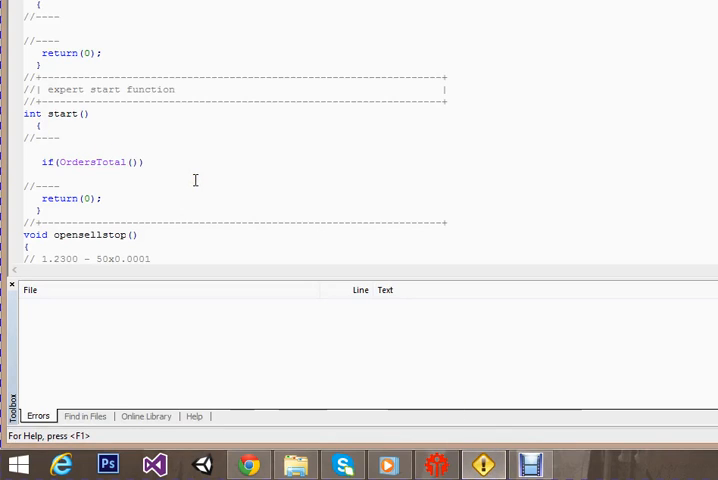
pyautogui.write('<')
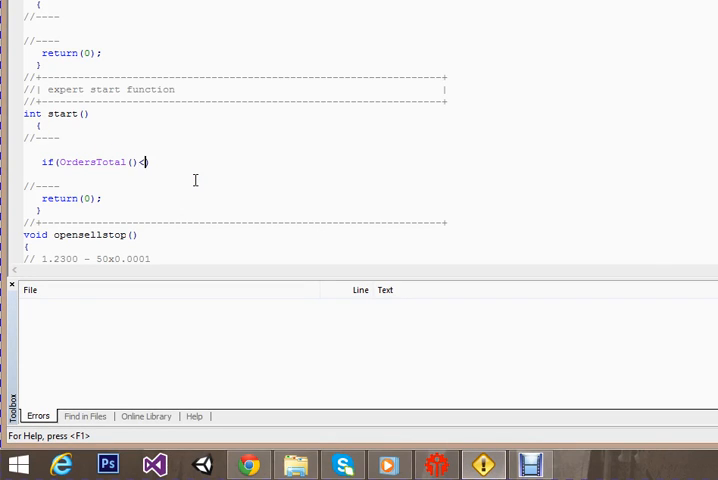
pyautogui.write('8')
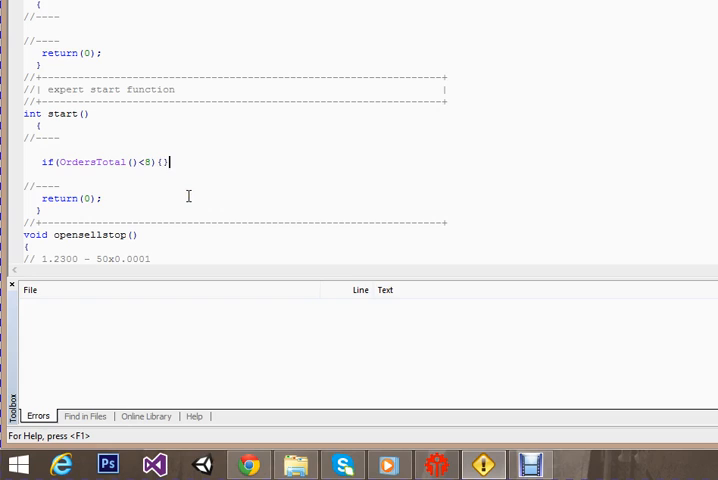
pyautogui.press('enter')
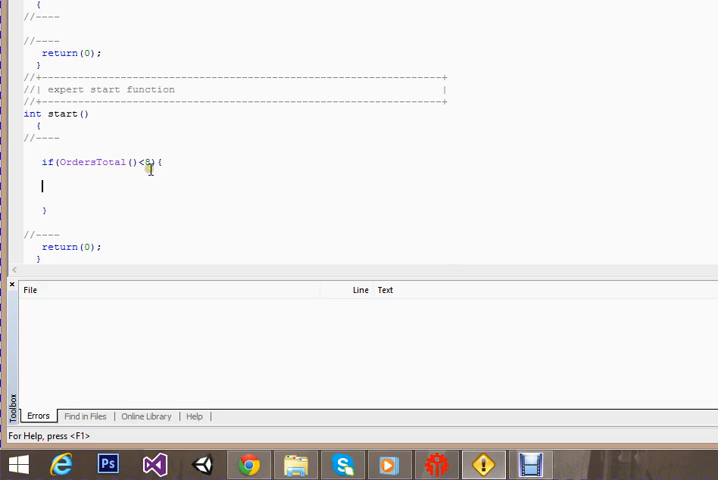
# Delete the hard-coded limit 8 from the OrdersTotal condition
pyautogui.click(152, 162)
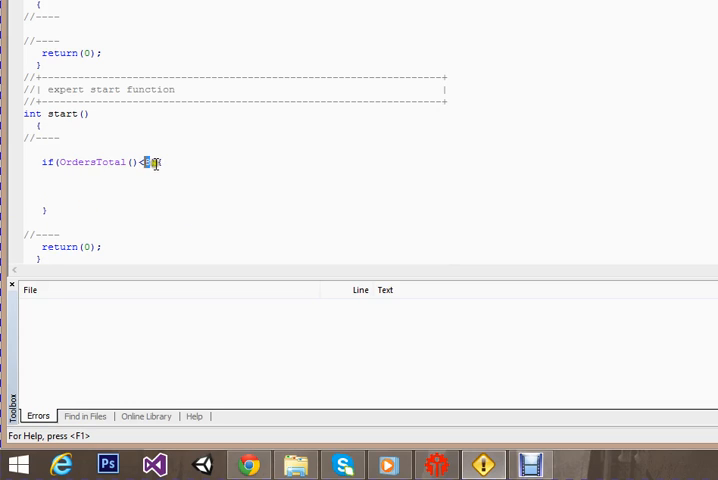
pyautogui.write('8){')
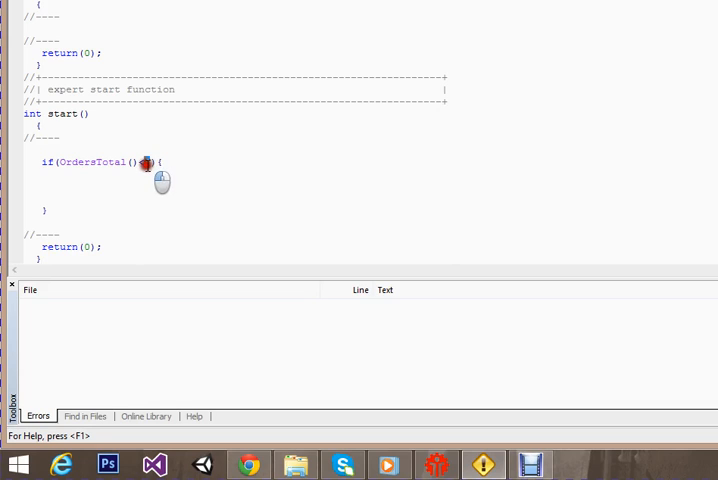
pyautogui.write('<')
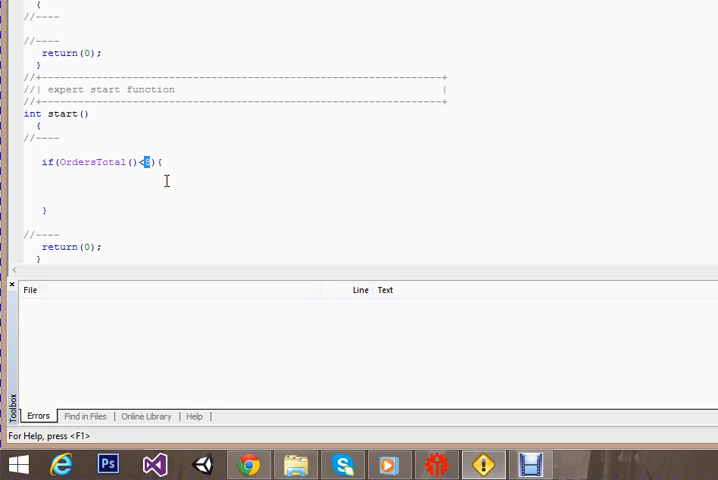
pyautogui.press('Backspace')
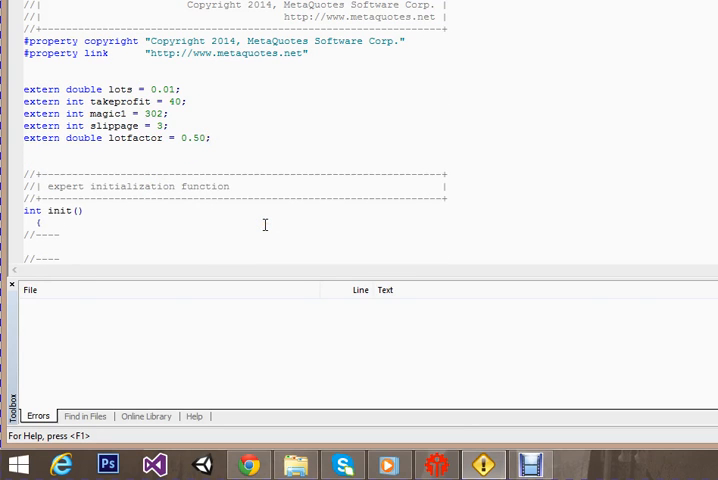
# Declare extern int totalORders = 8 below the lotfactor input
pyautogui.write('extern int')
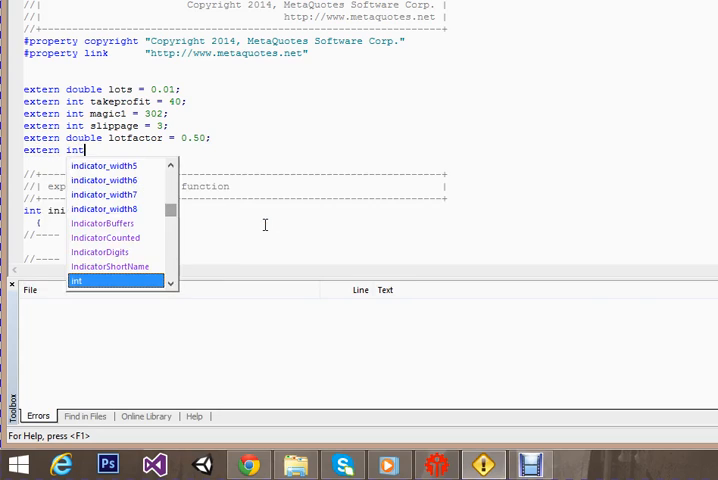
pyautogui.write('total')
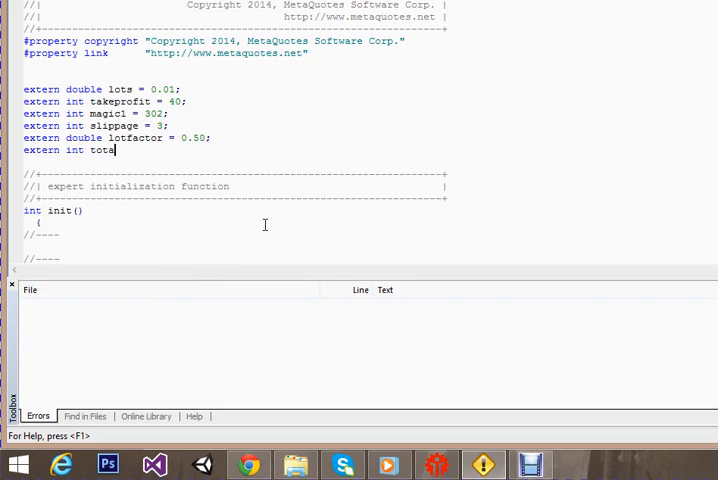
pyautogui.write('l')
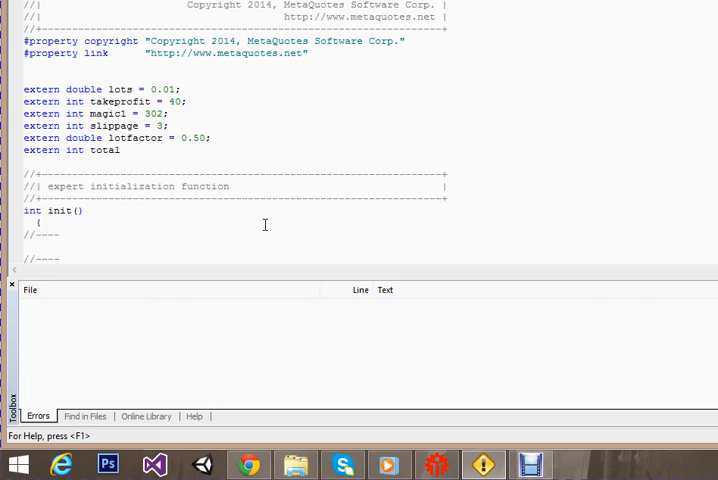
pyautogui.write('ORders')
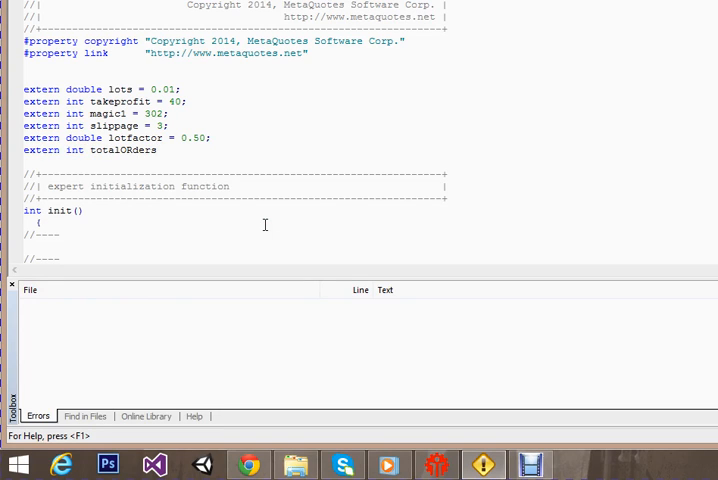
pyautogui.write('=')
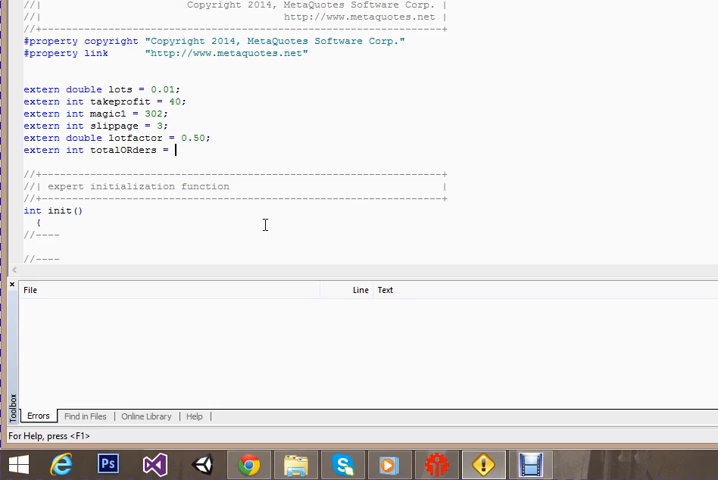
pyautogui.write('8;')
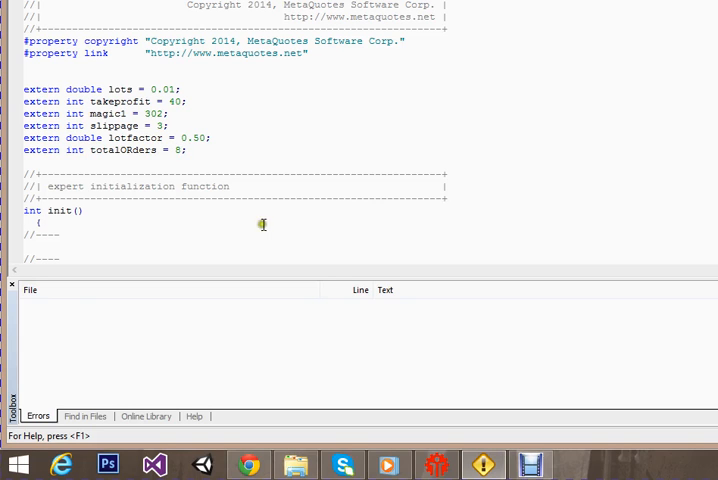
pyautogui.scroll(-3)
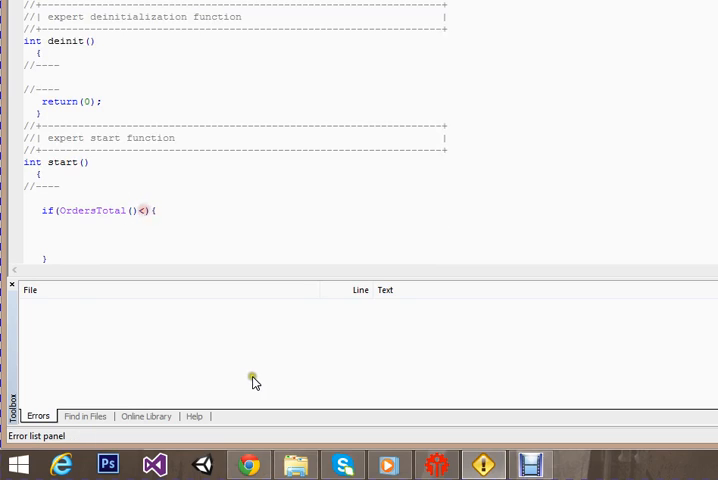
# Complete the condition as OrdersTotal() <= totalORders, pasting in the variable name
pyautogui.write('=')
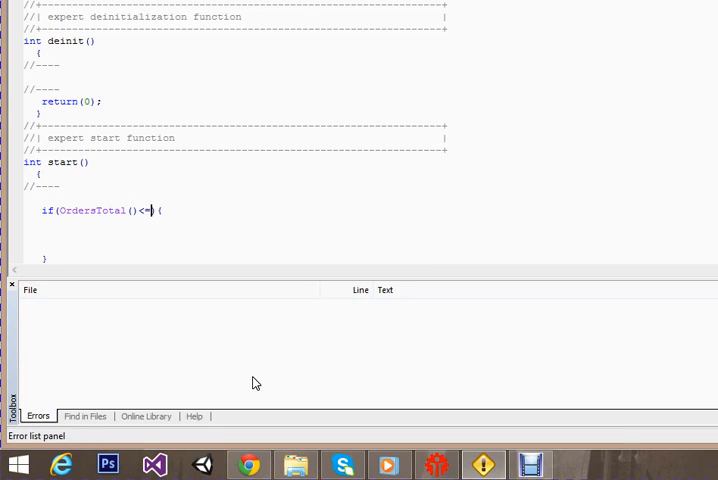
pyautogui.write('total')
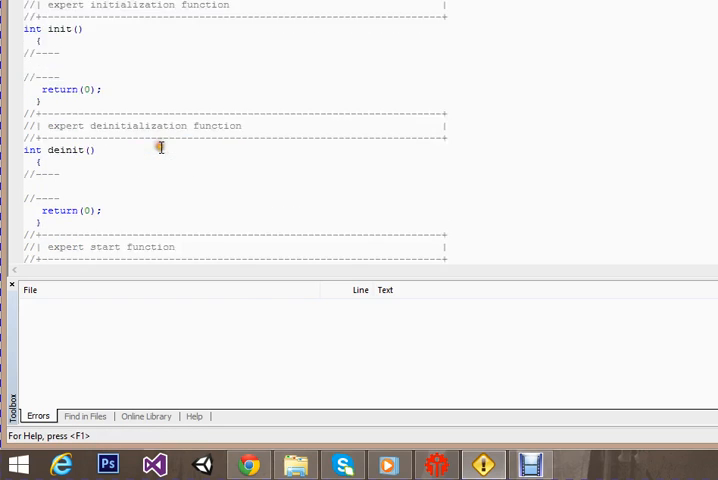
pyautogui.rightClick(150, 211)
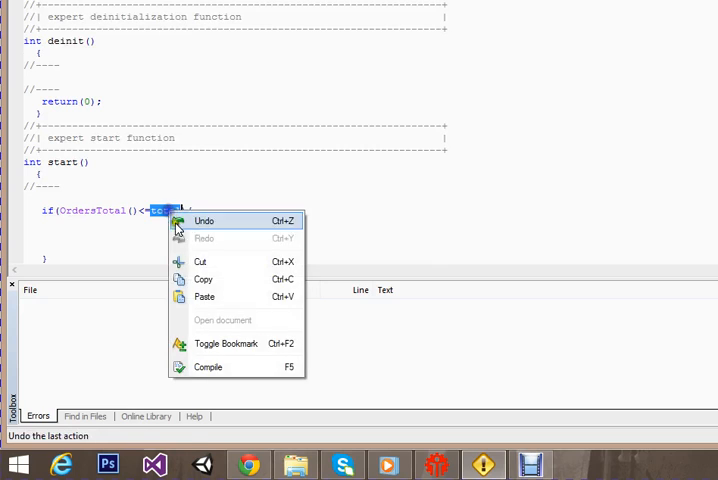
pyautogui.click(204, 220)
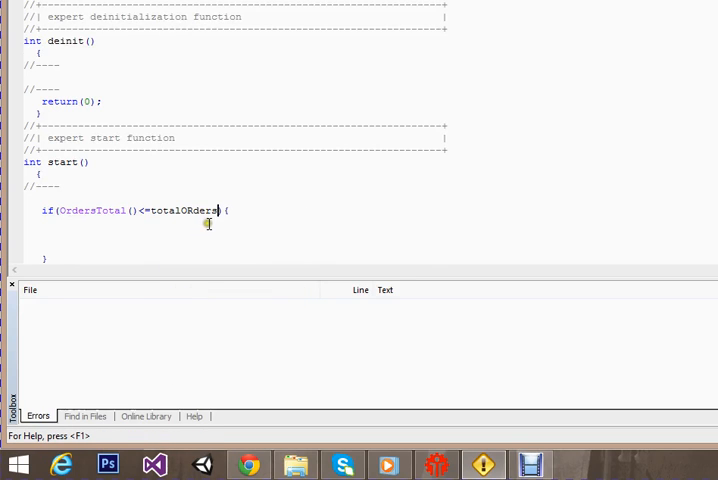
pyautogui.scroll(-3)
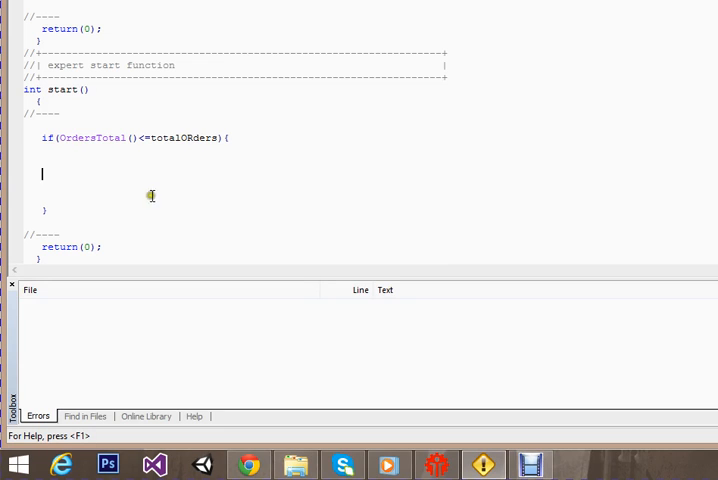
pyautogui.moveTo(238, 234)
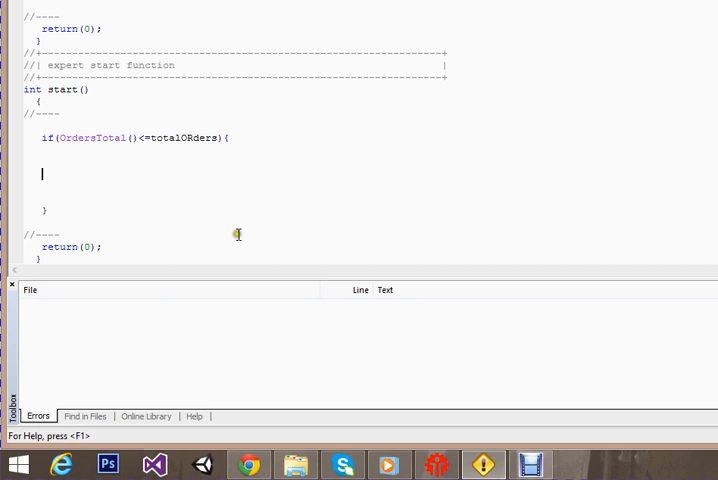
# Add openbuy(); and opensellstop(); calls inside the if body
pyautogui.write('o')
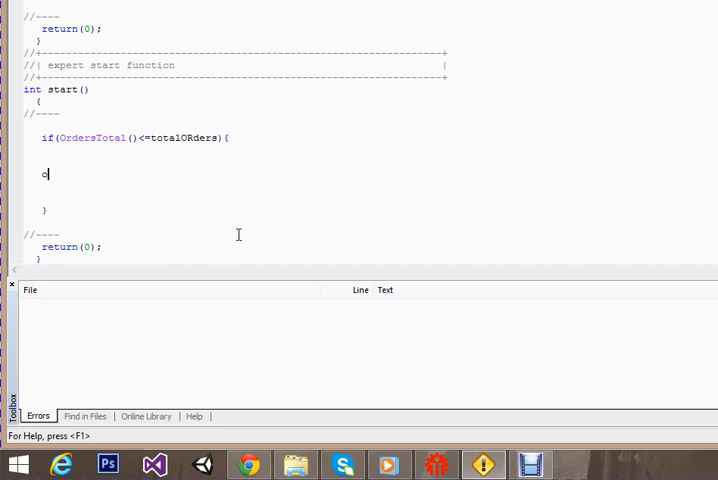
pyautogui.write('openbuy')
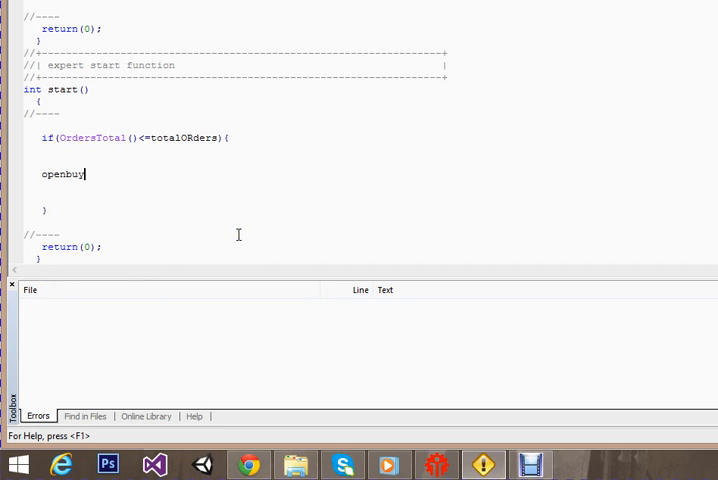
pyautogui.write('();')
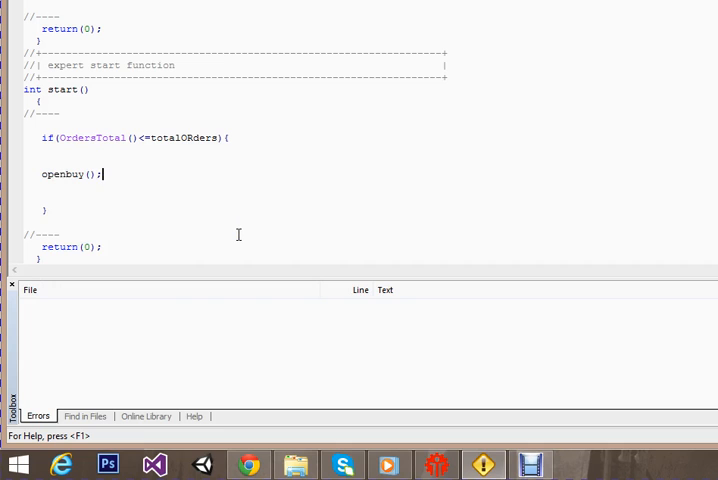
pyautogui.scroll(-3)
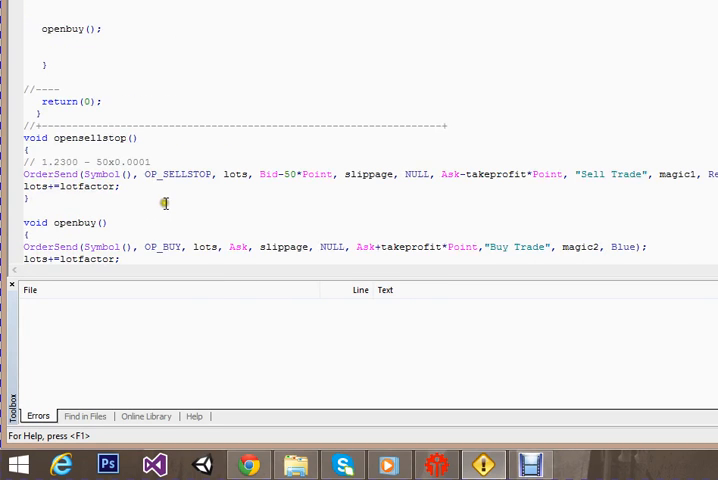
pyautogui.scroll(-3)
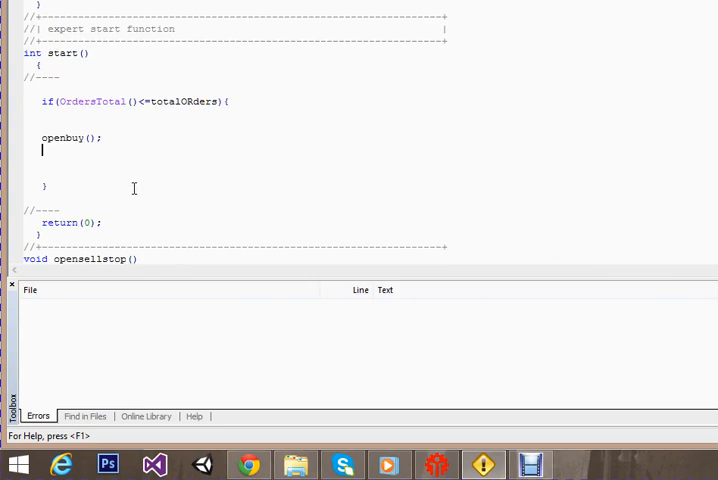
pyautogui.write('open')
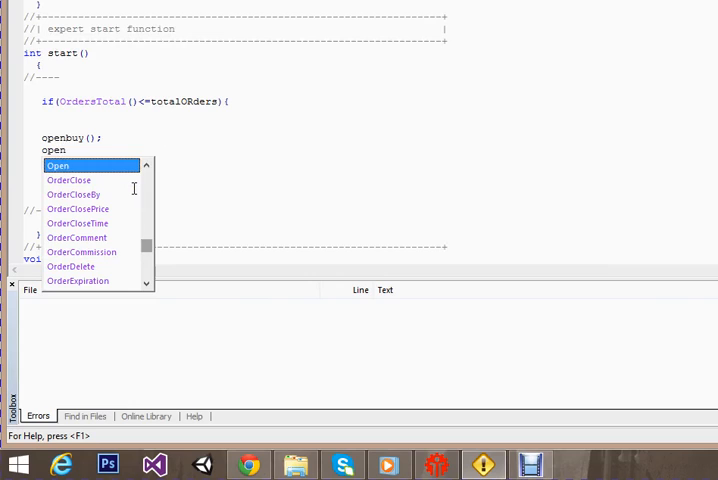
pyautogui.write('sells')
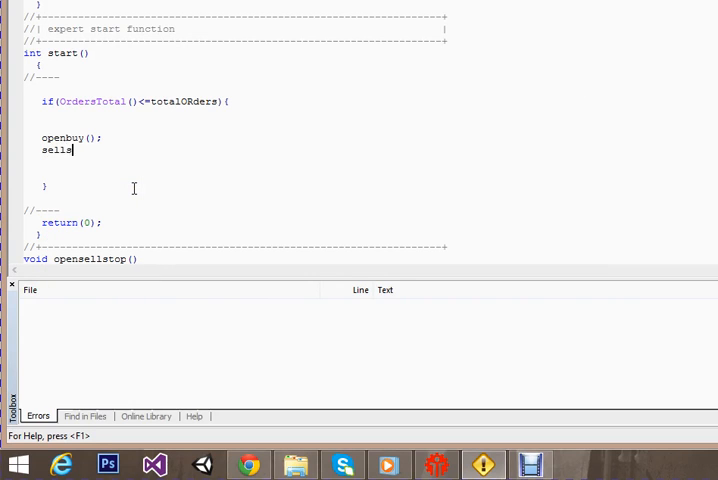
pyautogui.write('top')
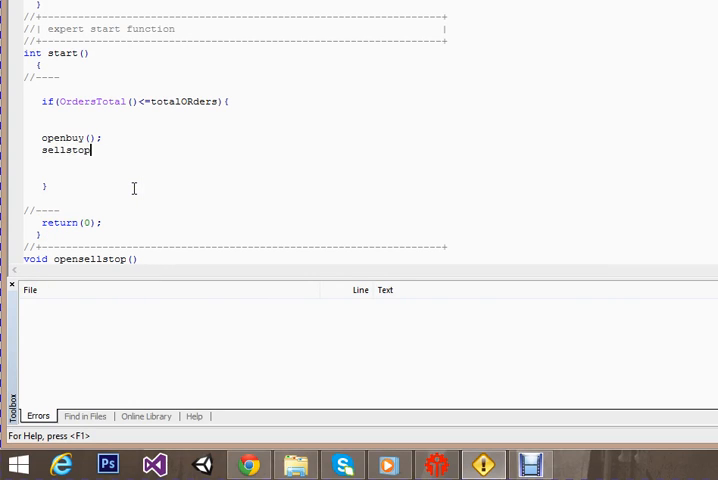
pyautogui.write('();')
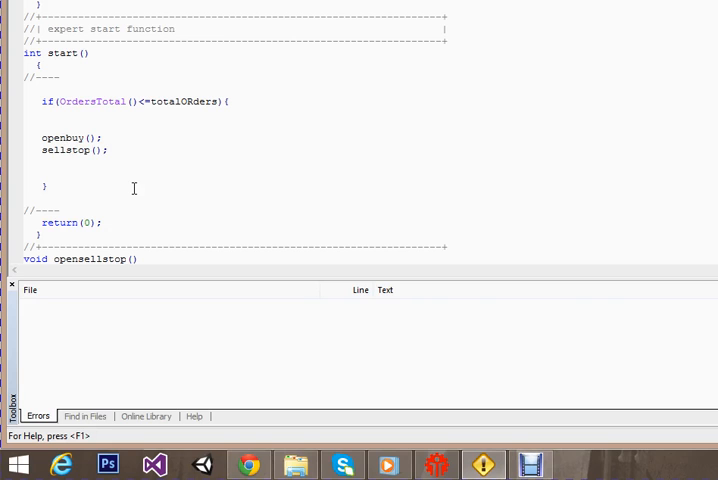
# Copy the opensellstop name from its definition to fix the call
pyautogui.scroll(-3)
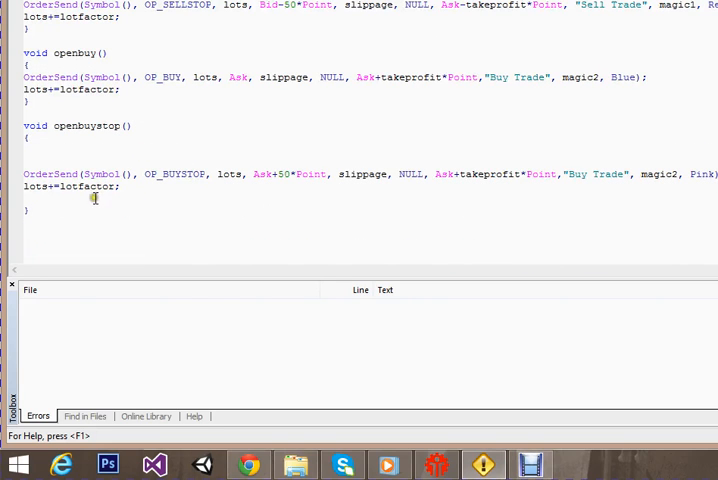
pyautogui.scroll(3)
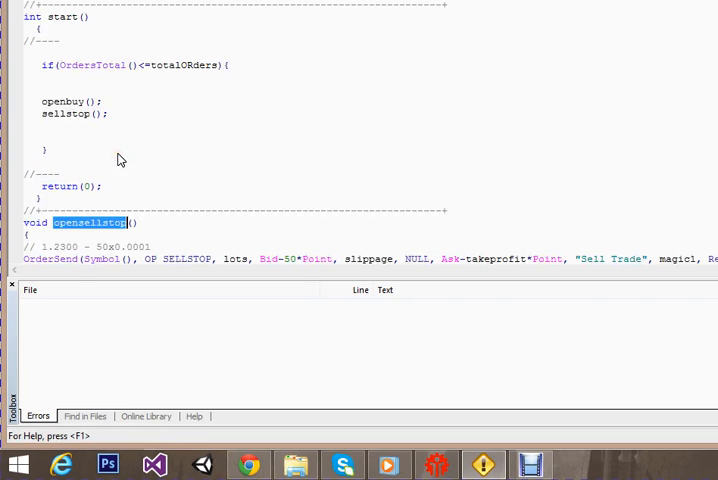
pyautogui.rightClick(70, 113)
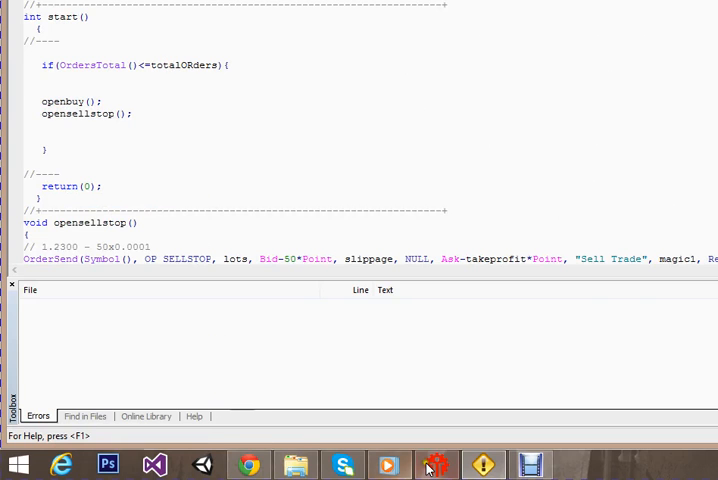
pyautogui.click(436, 463)
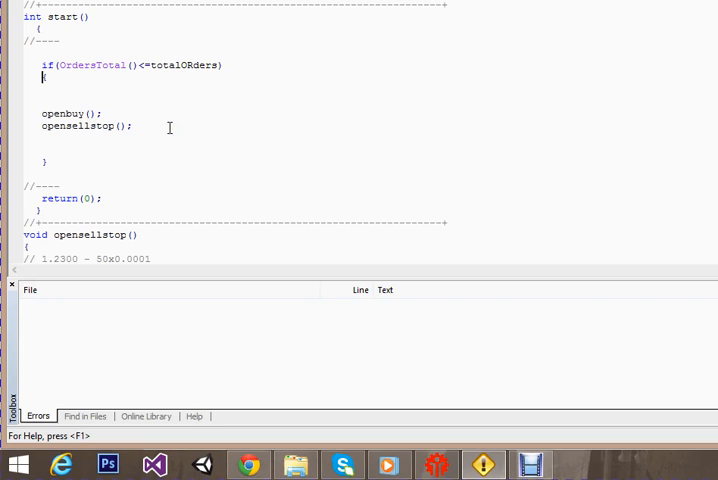
pyautogui.moveTo(164, 124)
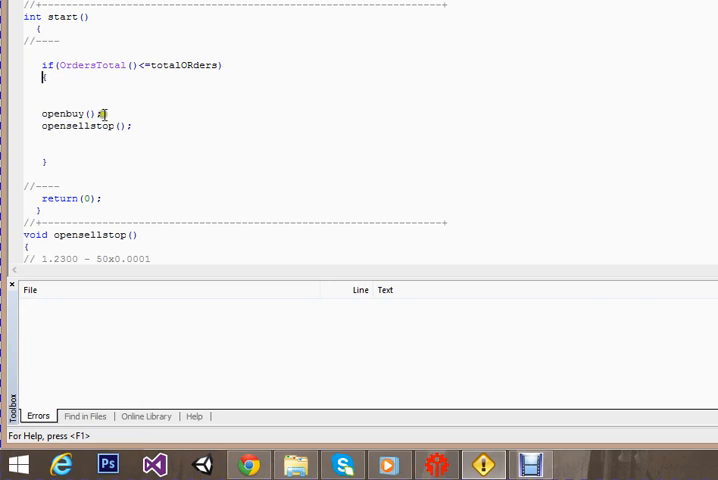
pyautogui.doubleClick(78, 126)
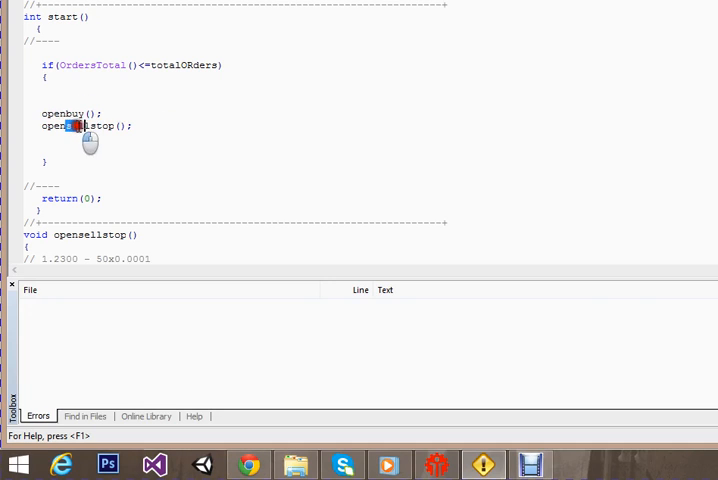
# Add extern int EnterHour = 4 on a new line after totalORders
pyautogui.doubleClick(82, 125)
pyautogui.write('extern int')
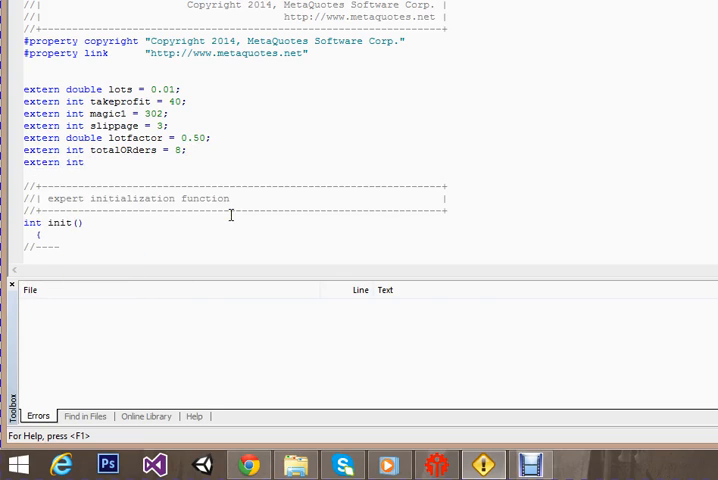
pyautogui.click(90, 162)
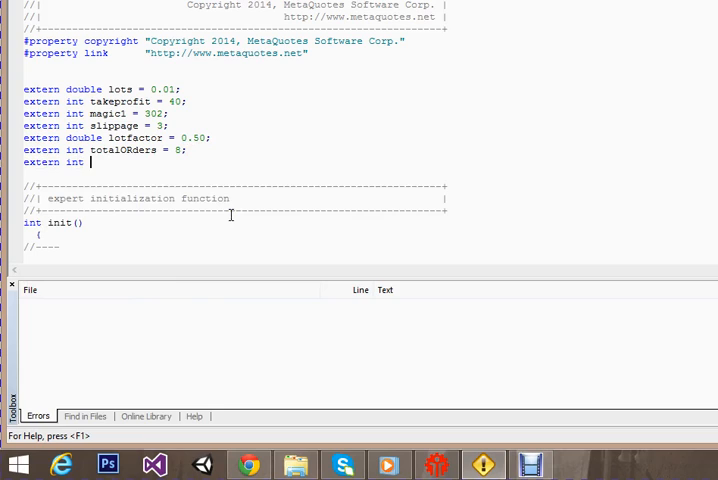
pyautogui.write('EnterHour')
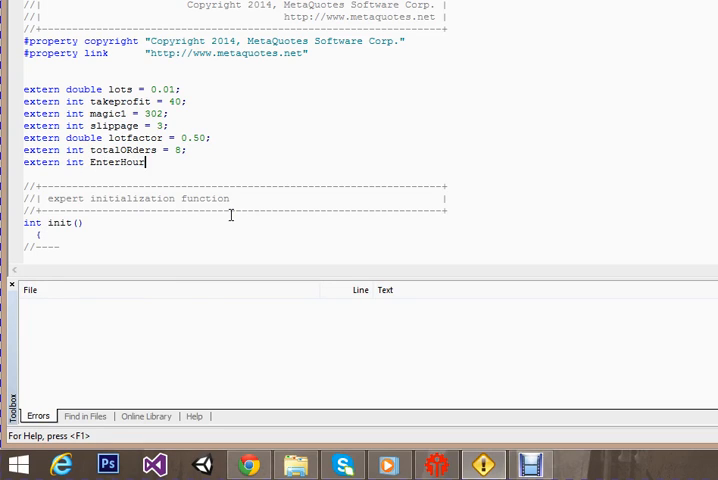
pyautogui.write('= 4;')
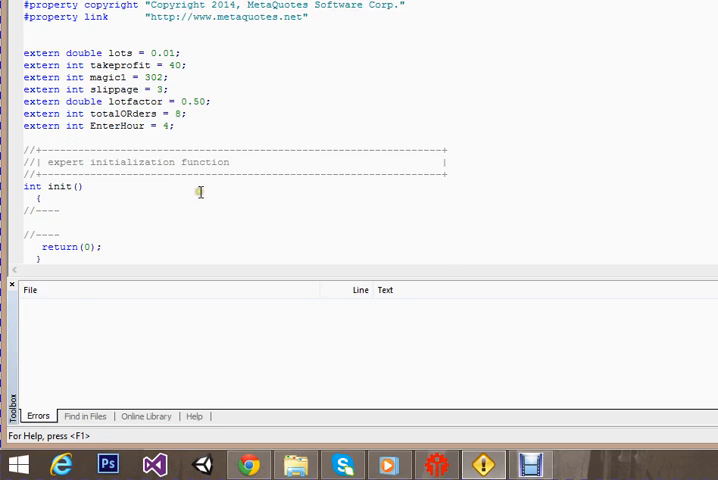
# Start start() with int time = TimeHour(Time[0]); above the OrdersTotal check
pyautogui.scroll(-3)
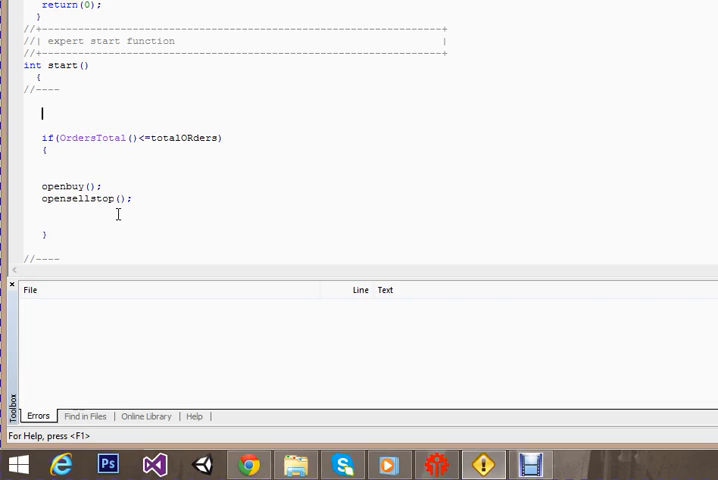
pyautogui.write('int')
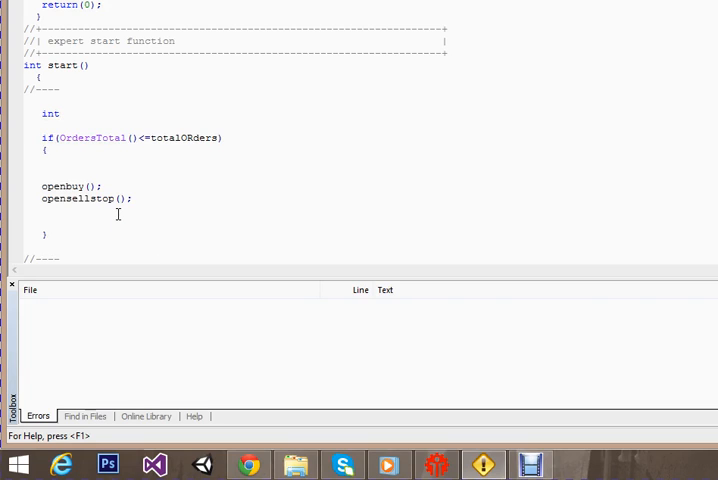
pyautogui.write('time =')
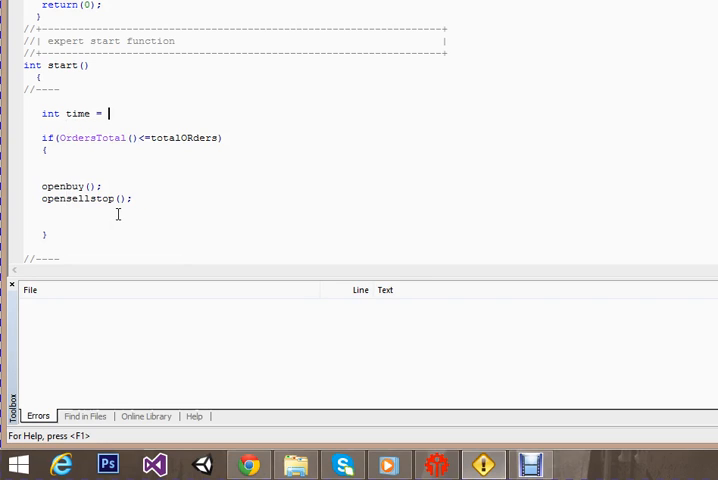
pyautogui.write('Timehour();')
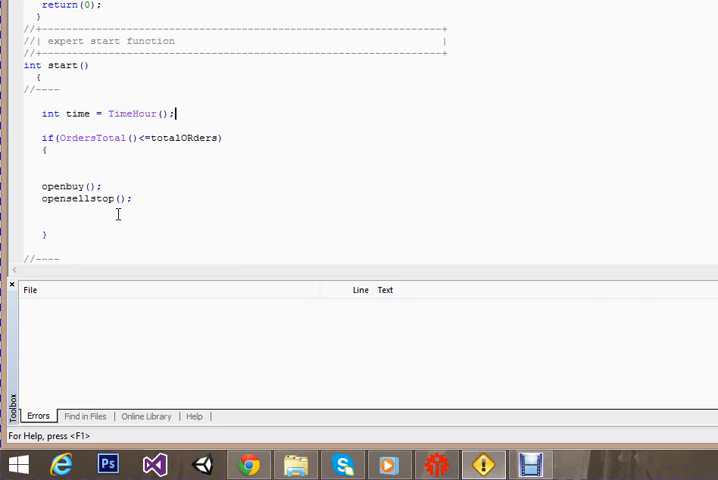
pyautogui.write('tim')
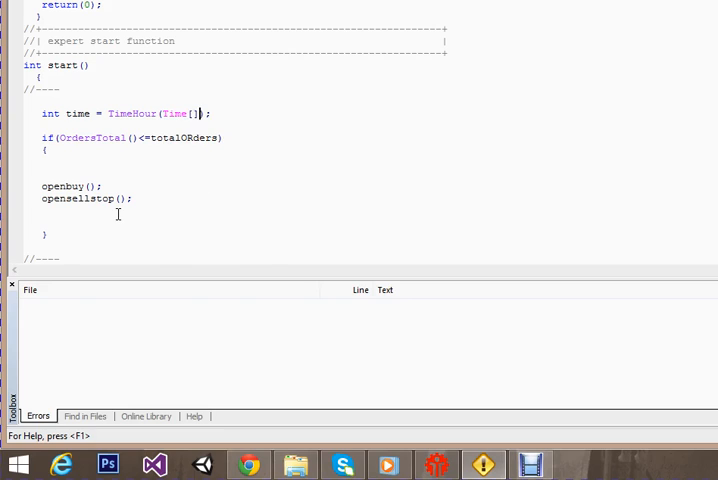
pyautogui.write('0')
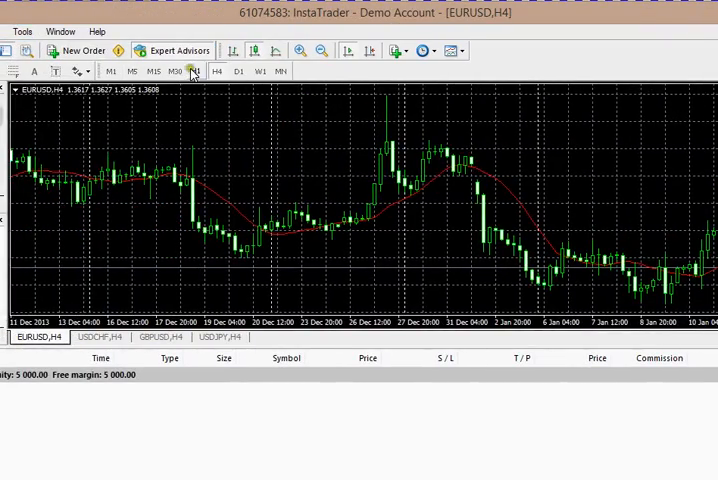
# View the EURUSD chart on H1 in MetaTrader 4, then return to MetaEditor
pyautogui.click(195, 71)
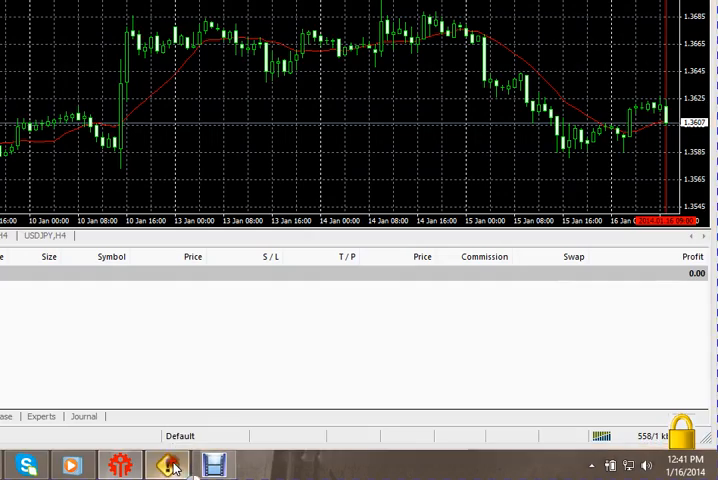
pyautogui.click(484, 464)
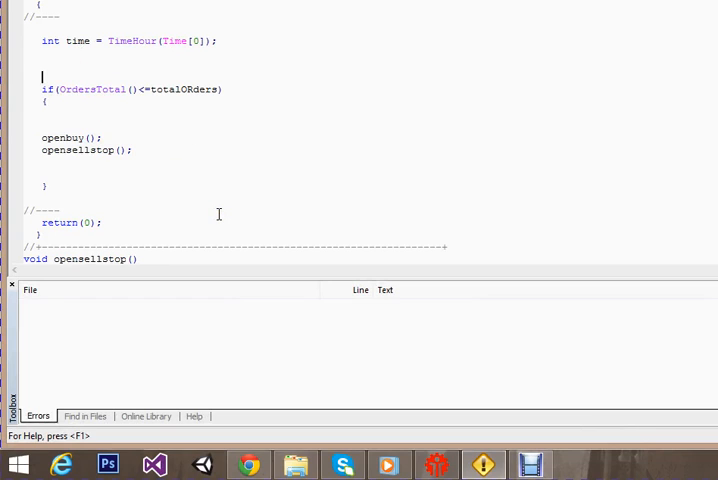
pyautogui.moveTo(148, 171)
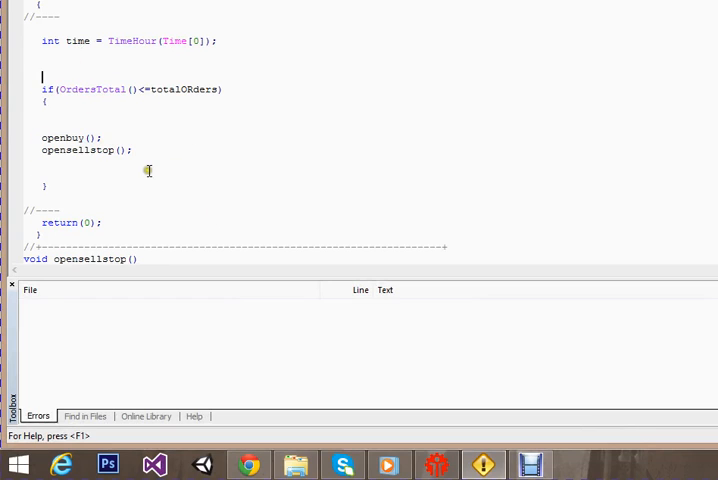
# Wrap the OrdersTotal block in if(time==EnterHour), copying EnterHour from its declaration
pyautogui.write('if()')
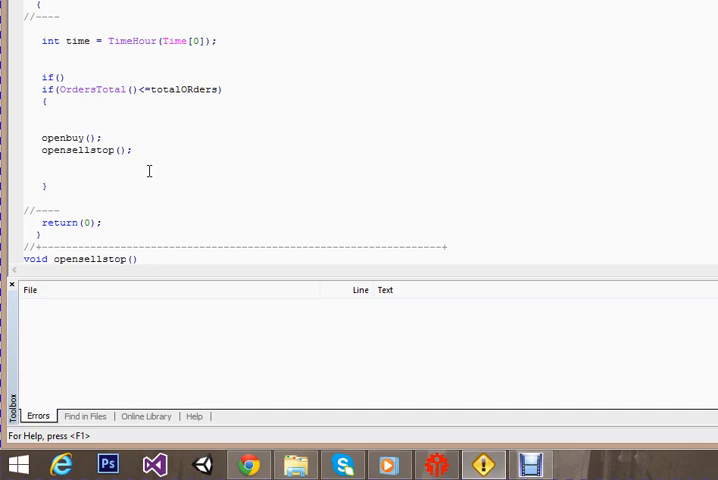
pyautogui.write('time==')
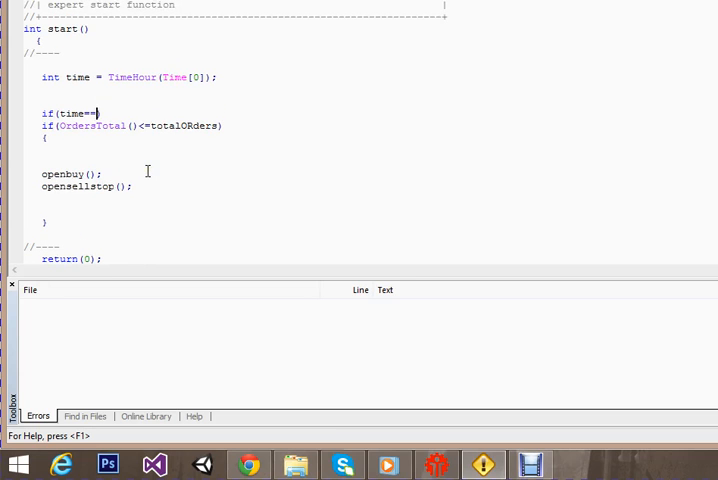
pyautogui.scroll(3)
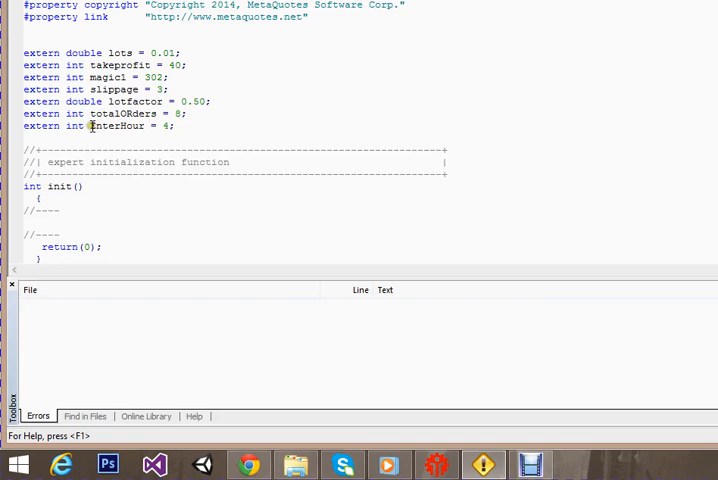
pyautogui.doubleClick(110, 126)
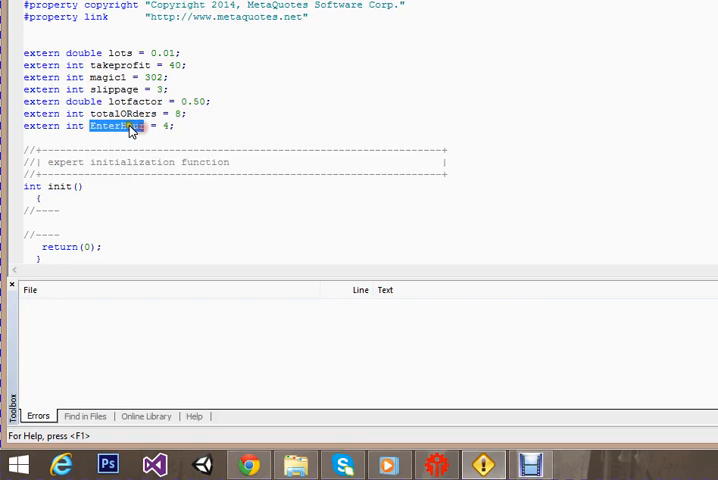
pyautogui.scroll(-3)
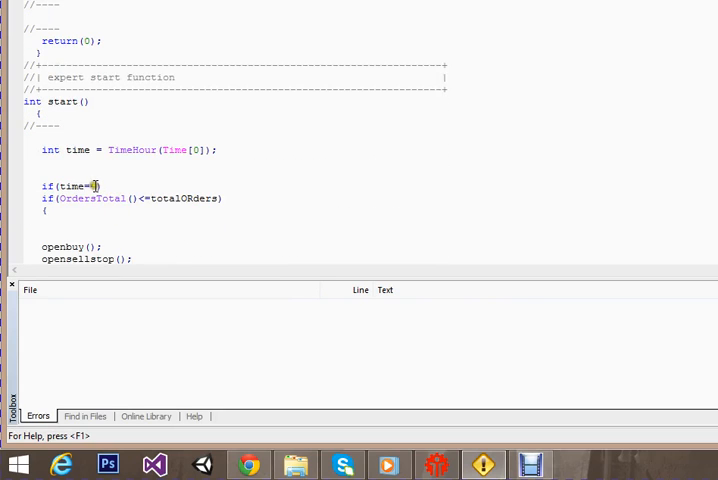
pyautogui.write('=EnterHour')
pyautogui.write('{')
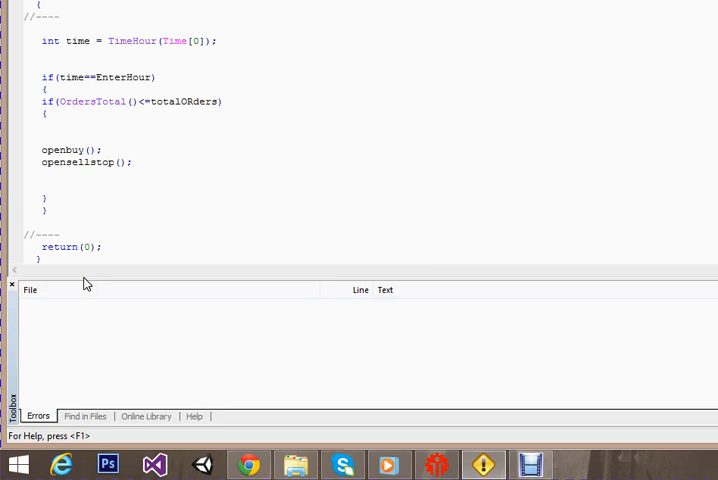
pyautogui.moveTo(45, 101); pyautogui.dragTo(50, 190)
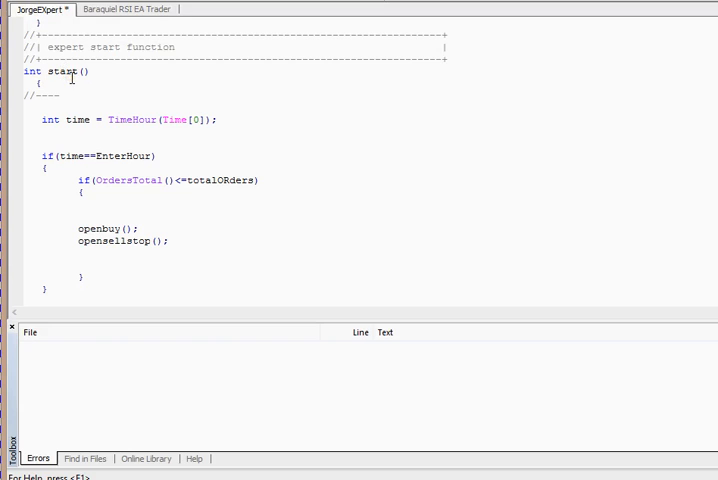
pyautogui.moveTo(205, 105)
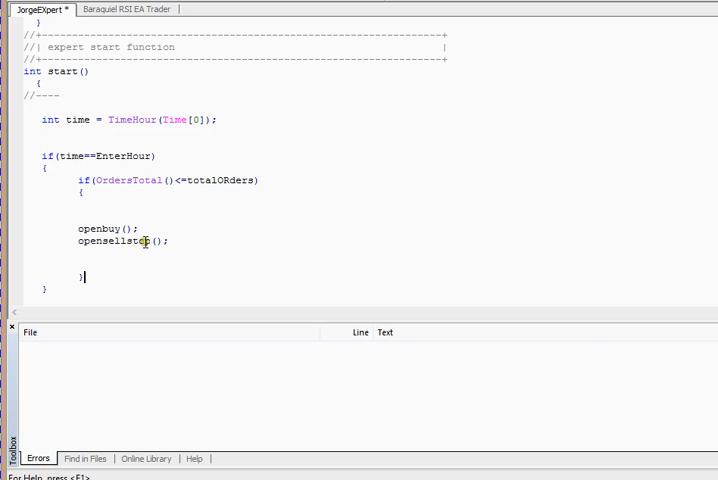
# Review the nested block, selecting the opensellstop and openbuy calls
pyautogui.doubleClick(64, 120)
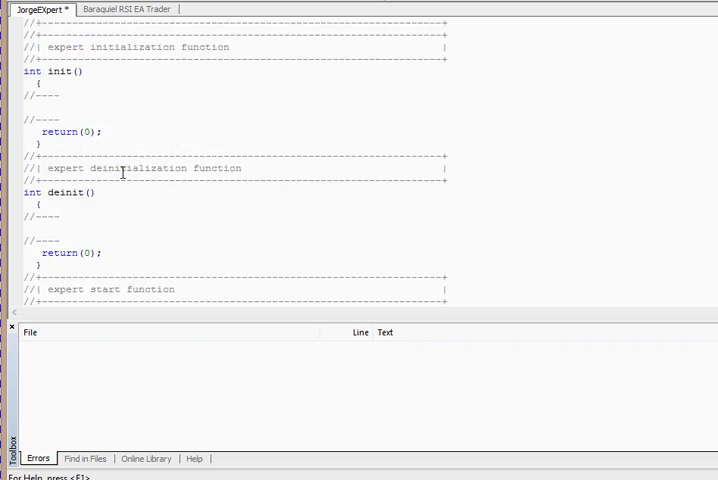
pyautogui.scroll(3)
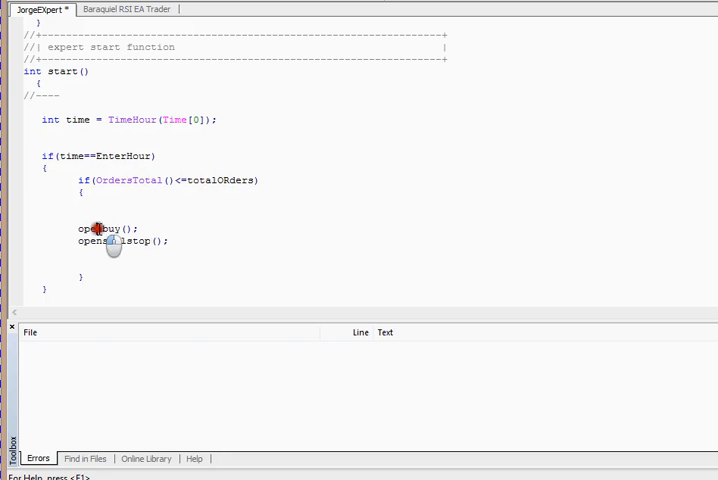
pyautogui.doubleClick(120, 241)
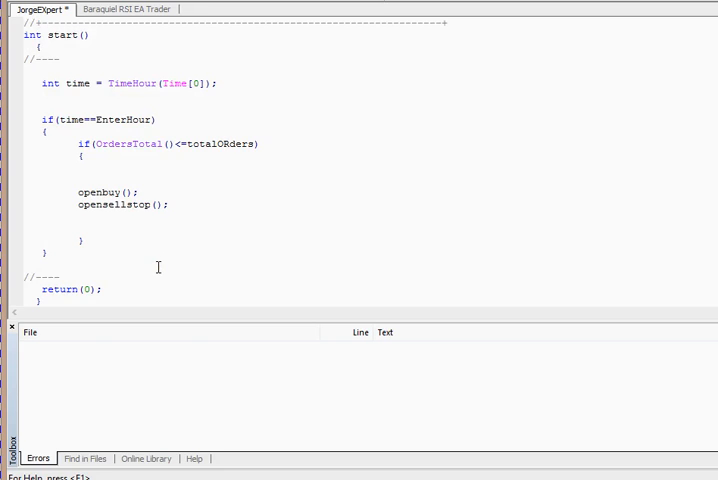
pyautogui.moveTo(177, 199)
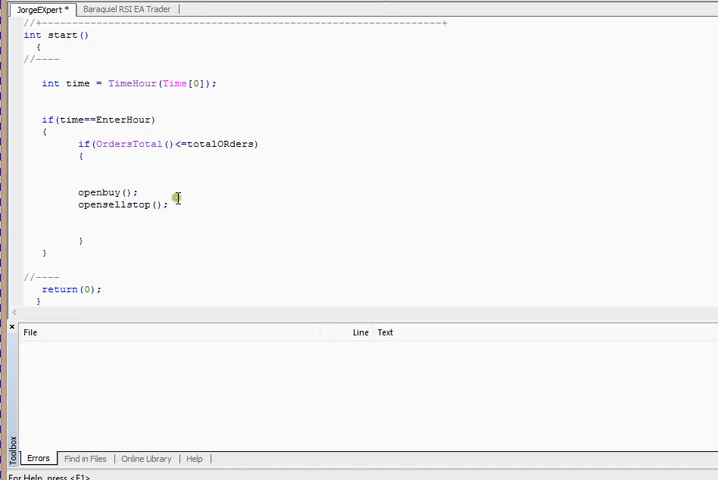